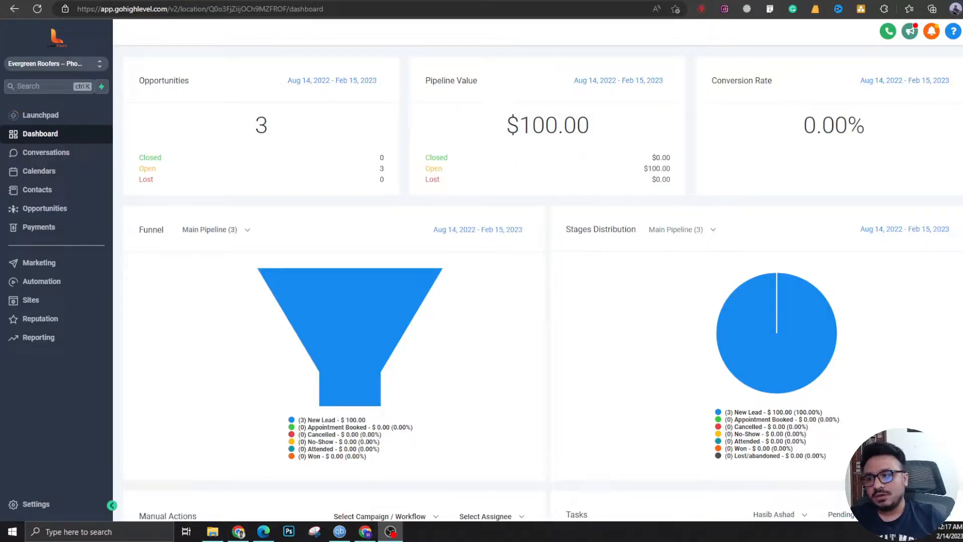
# Check the 'Book An Appointment' calendar name in Settings > Calendars from the workflows list
pyautogui.click(41, 281)
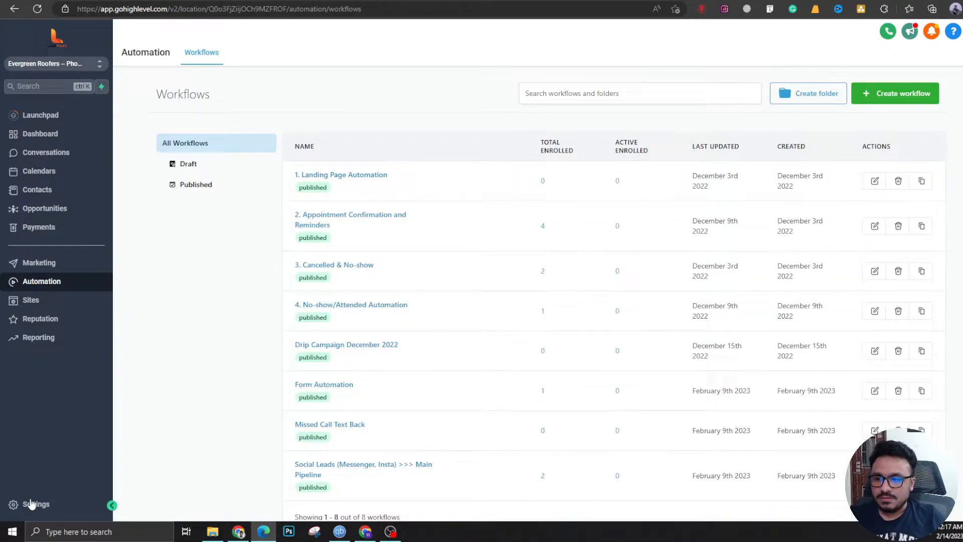
pyautogui.click(36, 504)
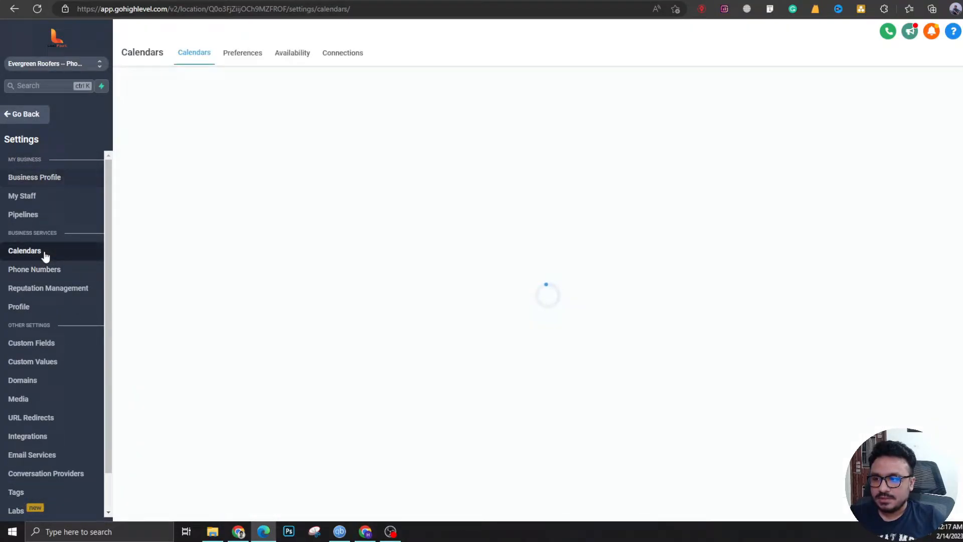
pyautogui.click(24, 251)
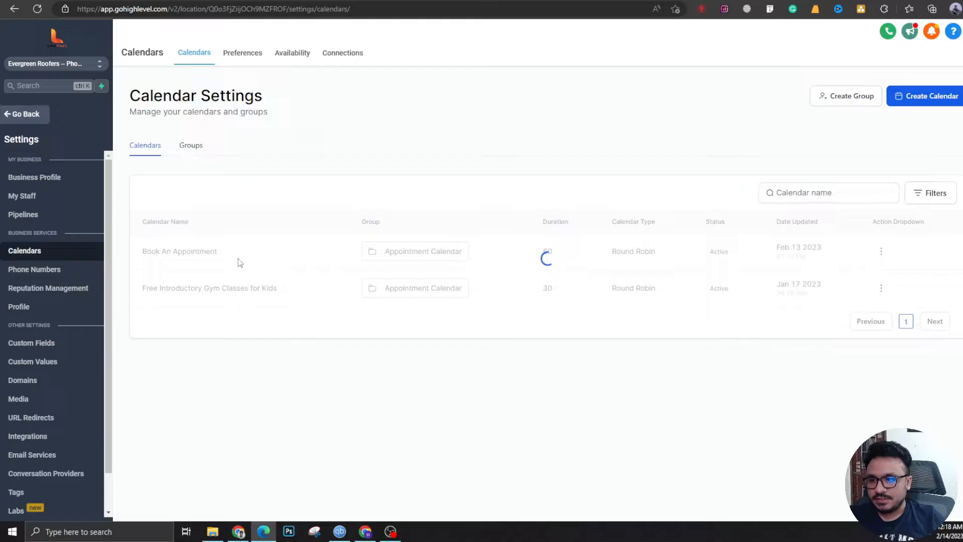
pyautogui.doubleClick(179, 251)
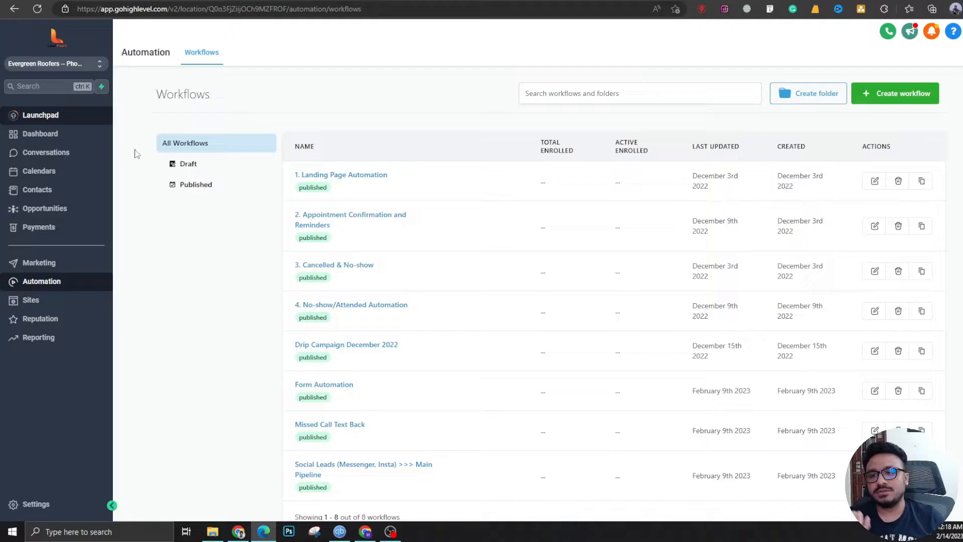
# Create a new workflow and scroll the recipes to find Appointment Confirmation + Reminder
pyautogui.click(894, 94)
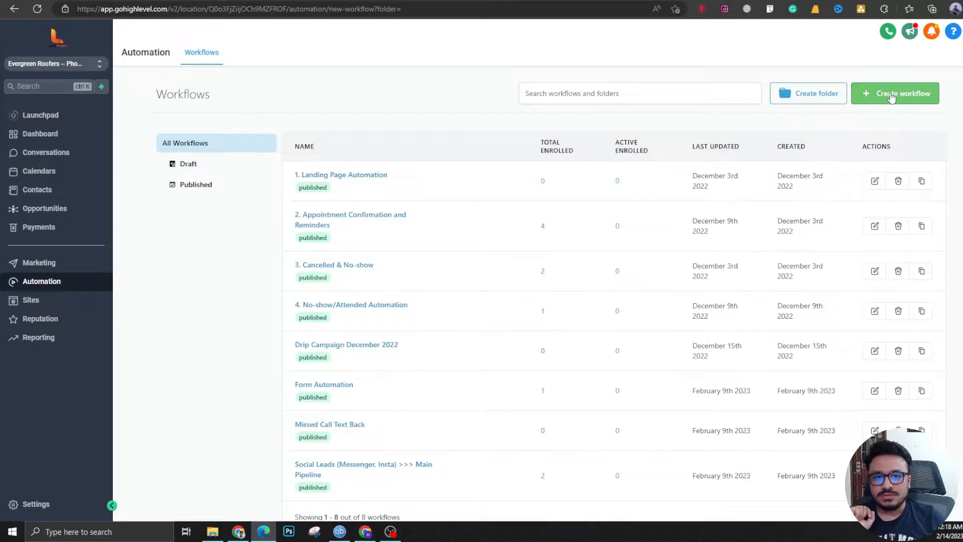
pyautogui.click(896, 92)
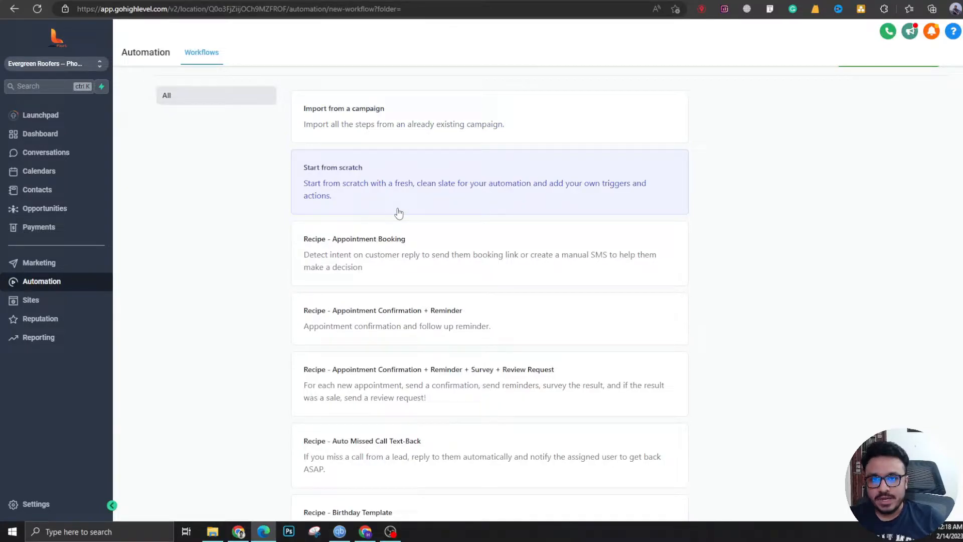
pyautogui.moveTo(397, 210)
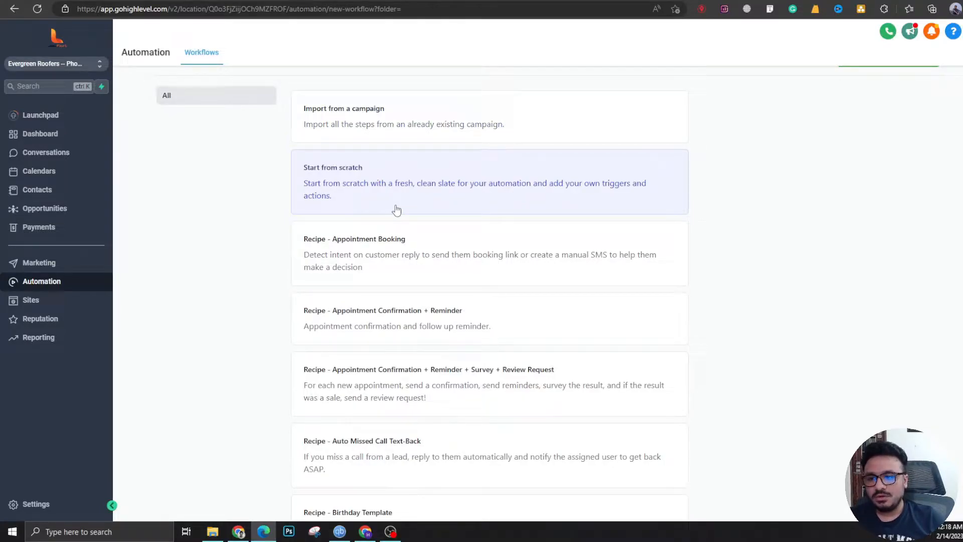
pyautogui.moveTo(336, 320)
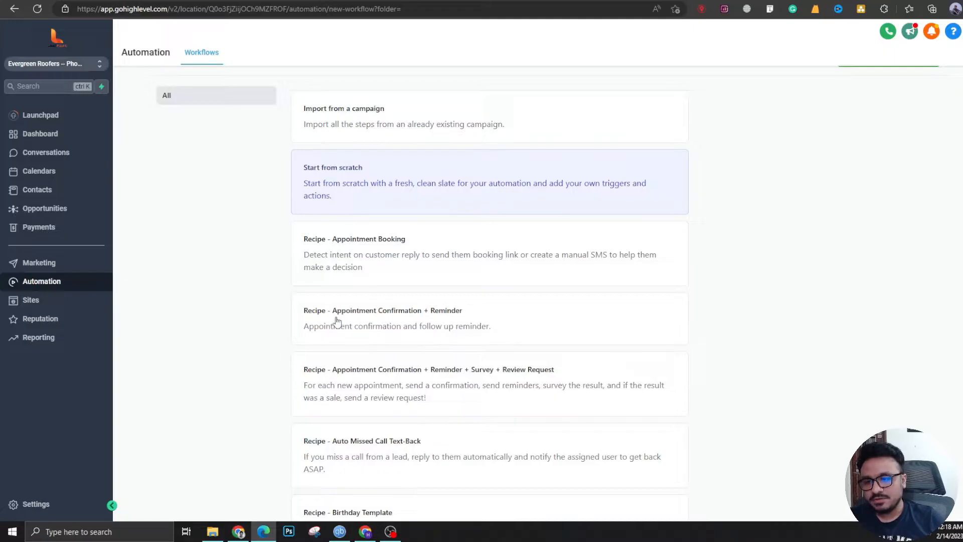
pyautogui.scroll(-3)
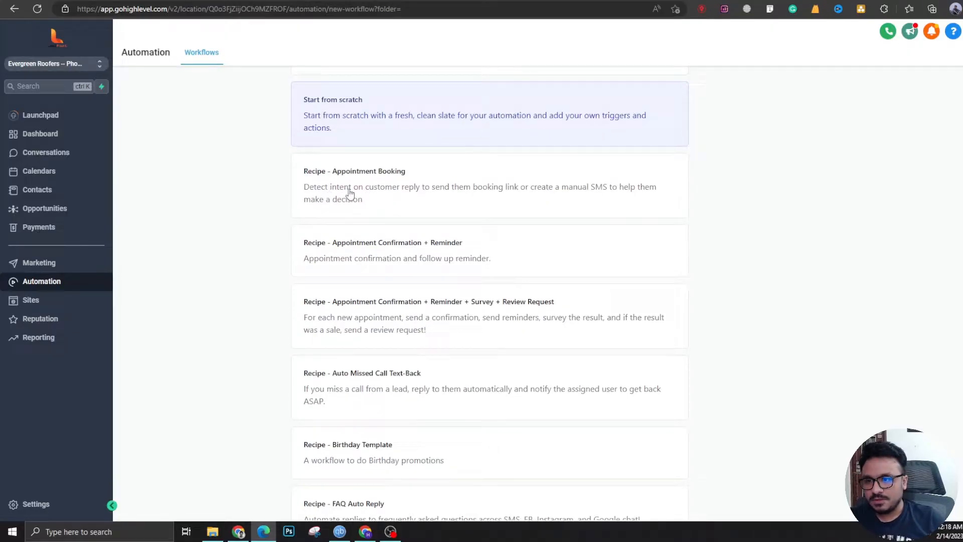
pyautogui.moveTo(464, 264)
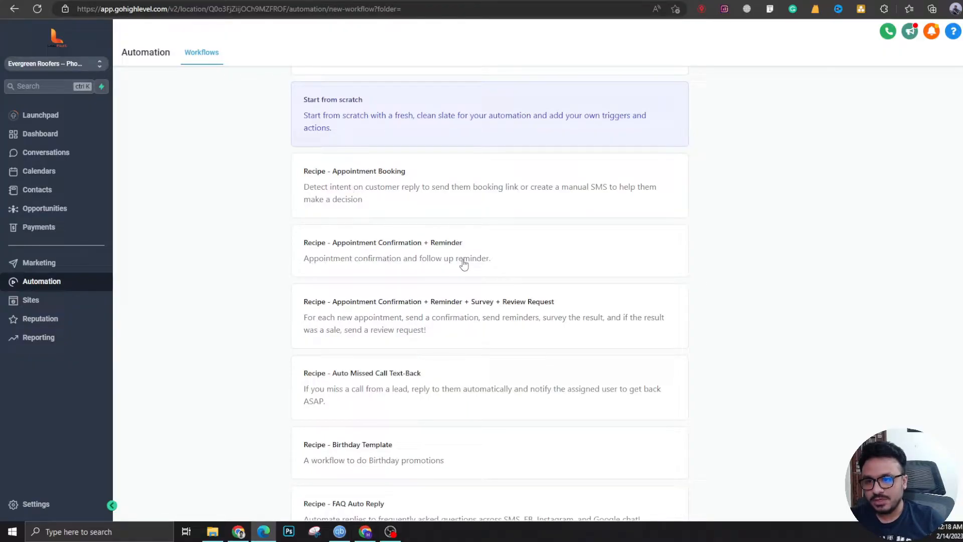
pyautogui.moveTo(490, 255)
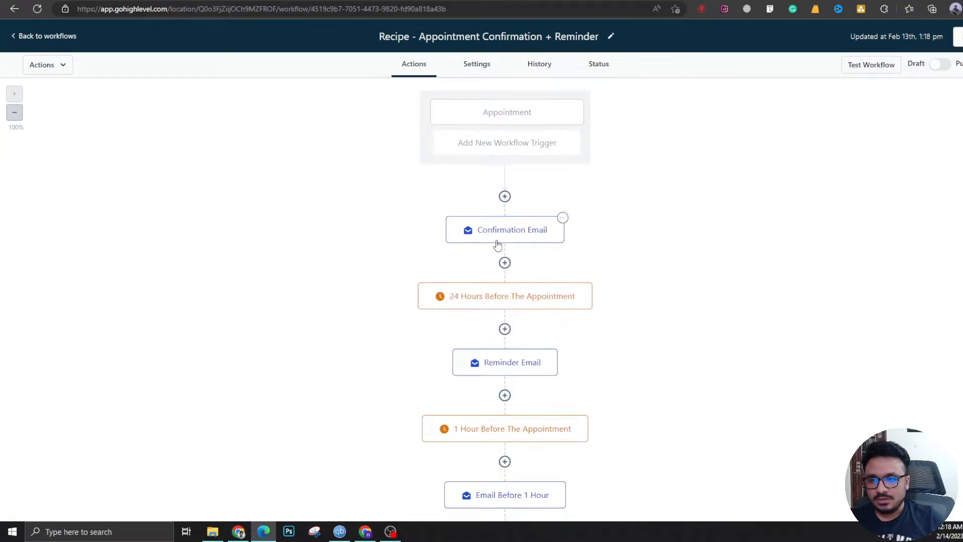
# Rename the recipe workflow to 'Book An Appointment Calendar - Appointment Confirmation + Reminder'
pyautogui.click(505, 229)
pyautogui.write('Book An Appointment Calendar')
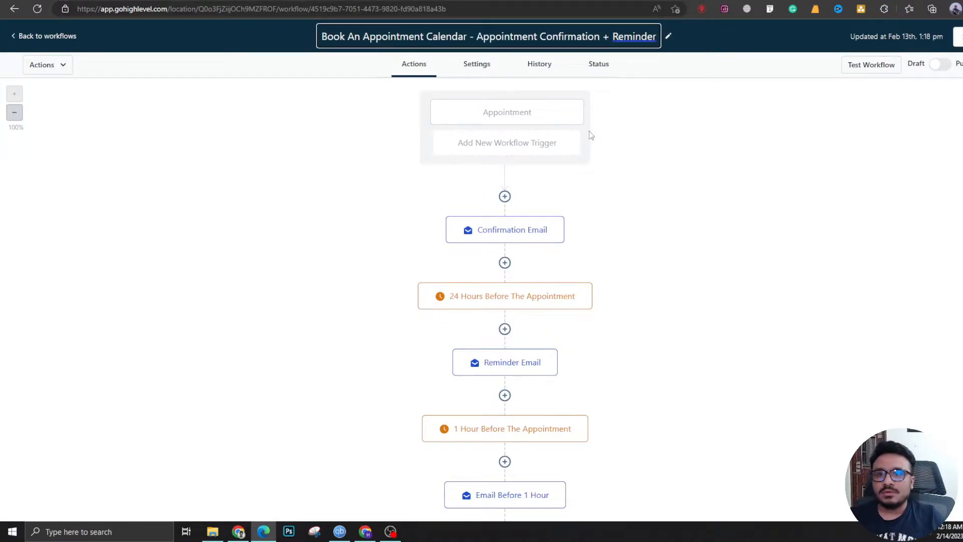
pyautogui.click(507, 111)
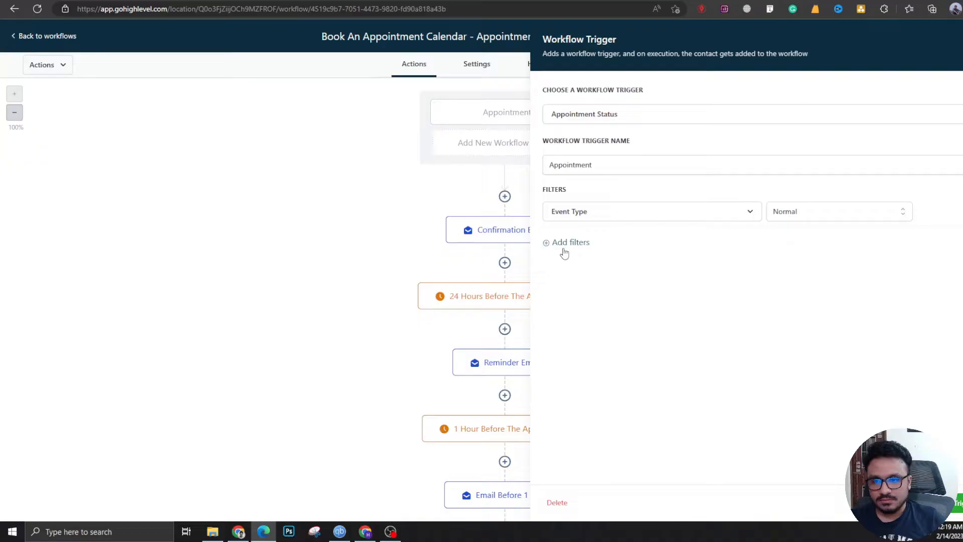
# Add an 'In calendar' filter to the appointment trigger for the Book An Appointment calendar
pyautogui.click(565, 242)
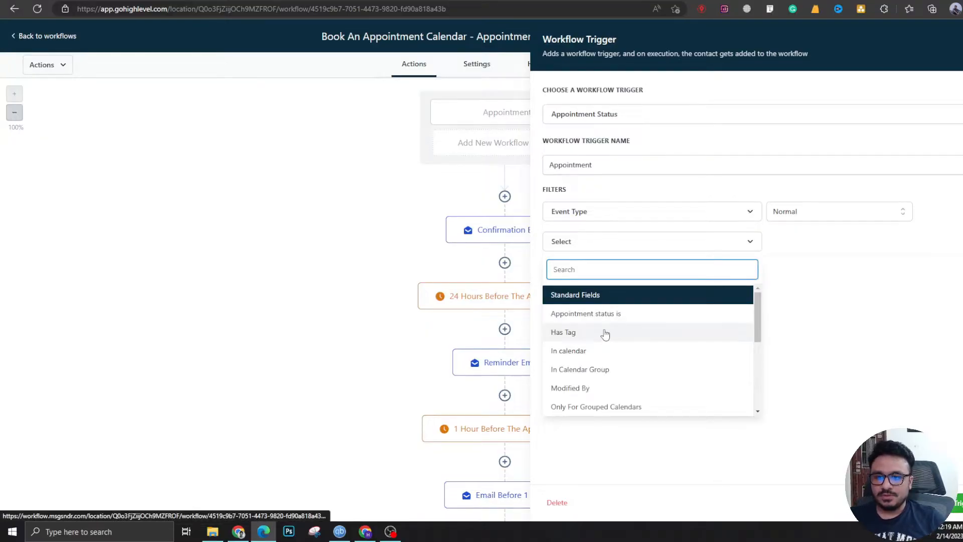
pyautogui.click(568, 350)
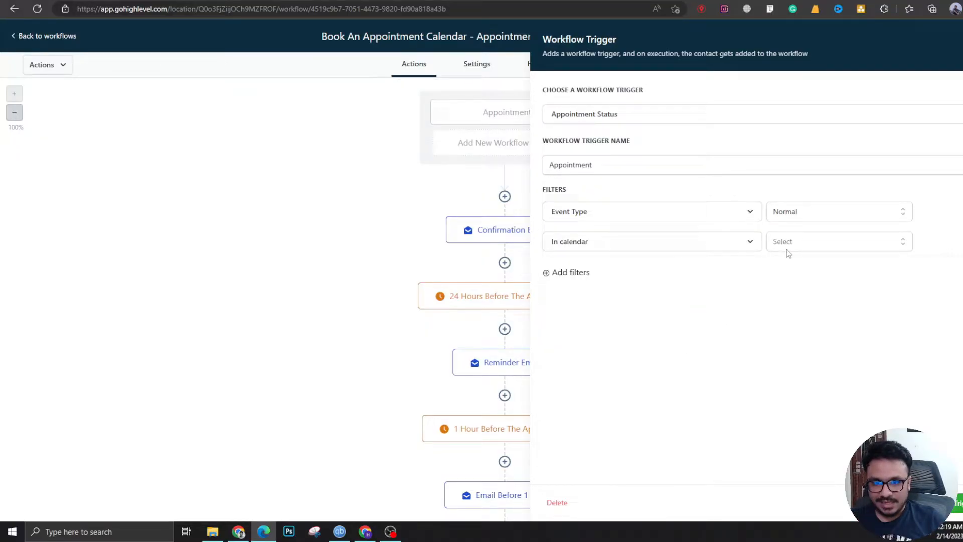
pyautogui.click(837, 241)
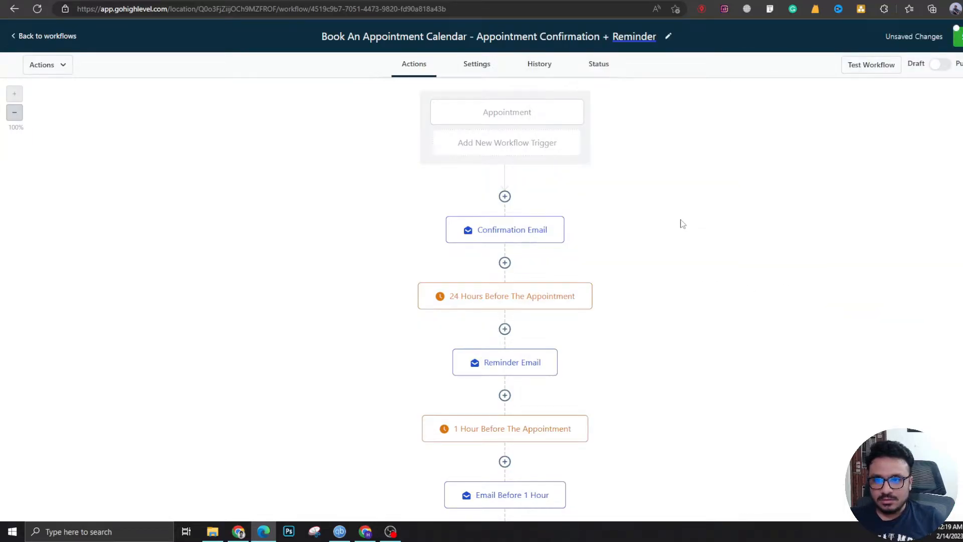
pyautogui.moveTo(490, 193)
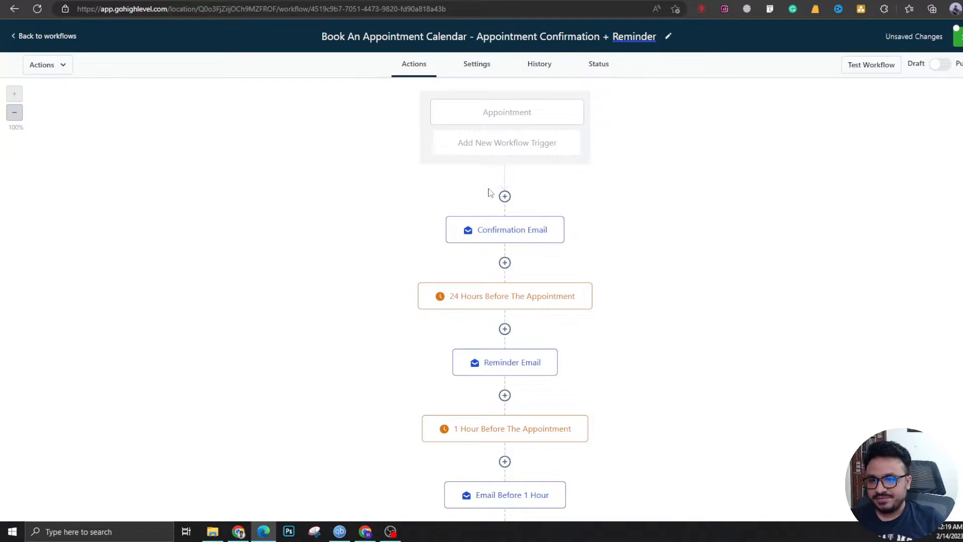
pyautogui.click(505, 229)
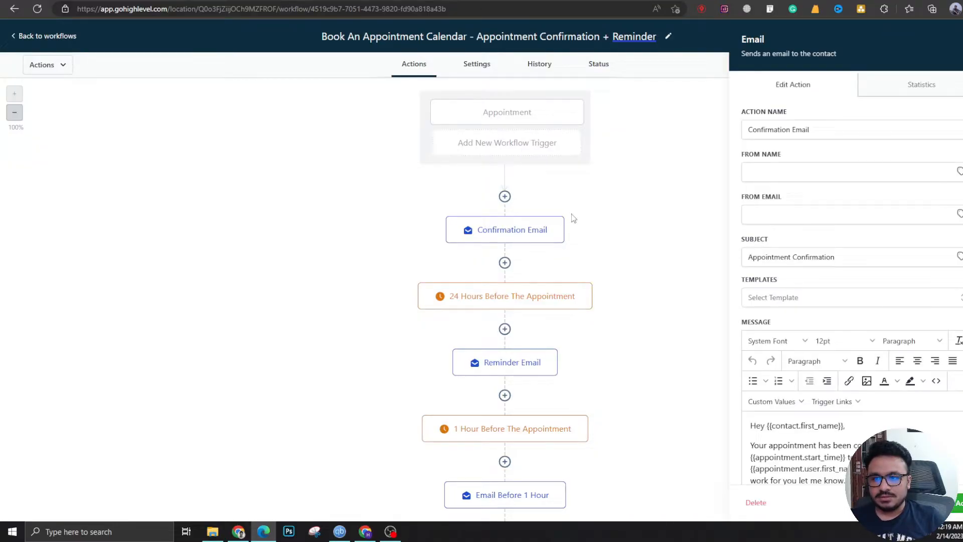
pyautogui.scroll(-3)
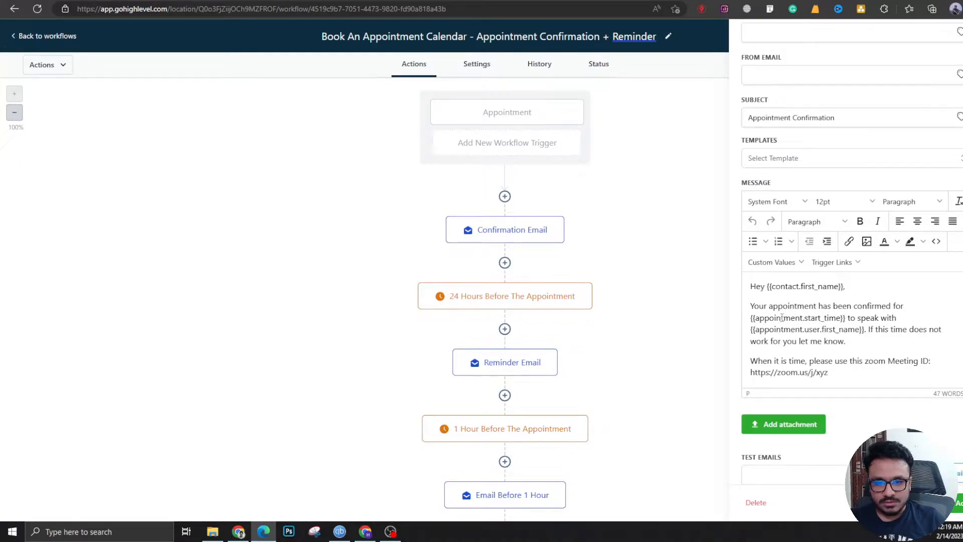
pyautogui.doubleClick(808, 329)
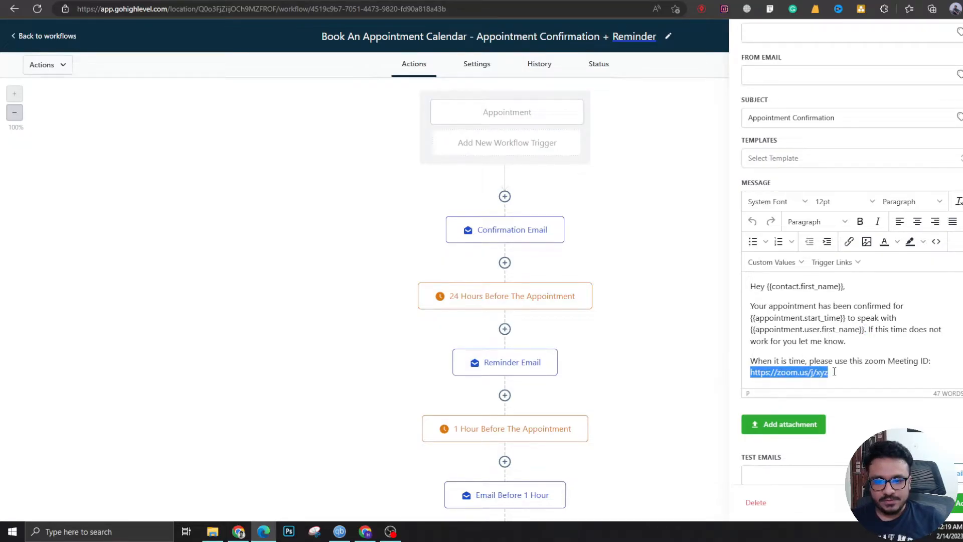
pyautogui.press('ctrl+a')
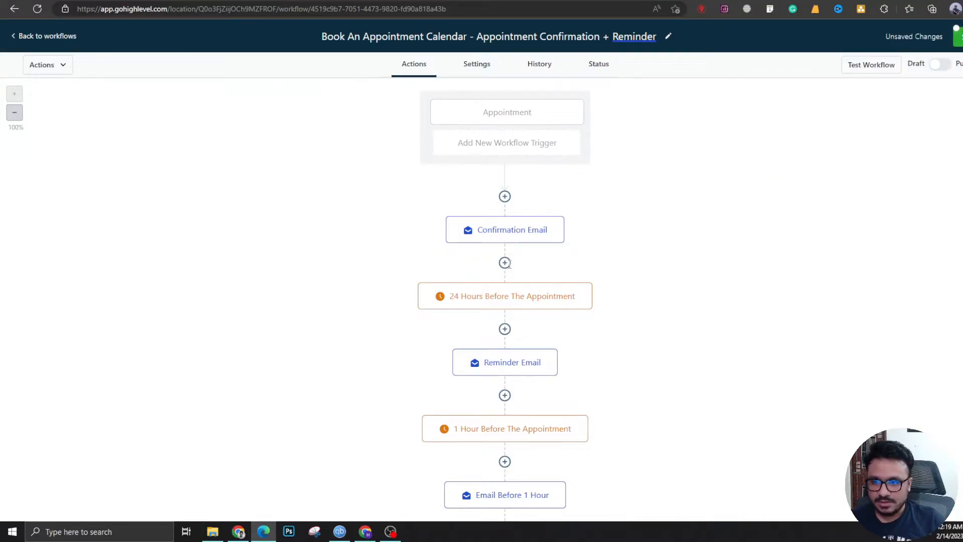
# Insert a step after the Confirmation Email and review the 24-hour wait step's settings
pyautogui.click(505, 262)
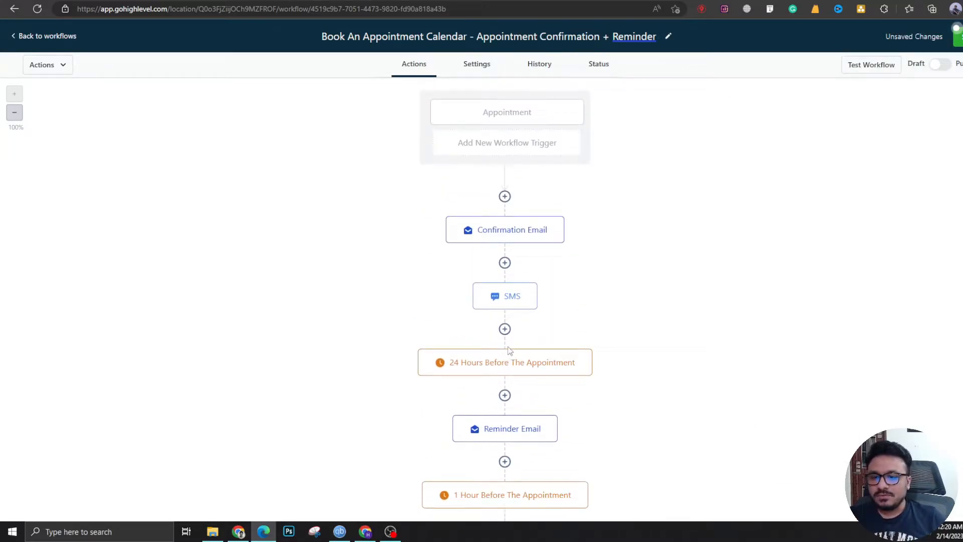
pyautogui.click(505, 362)
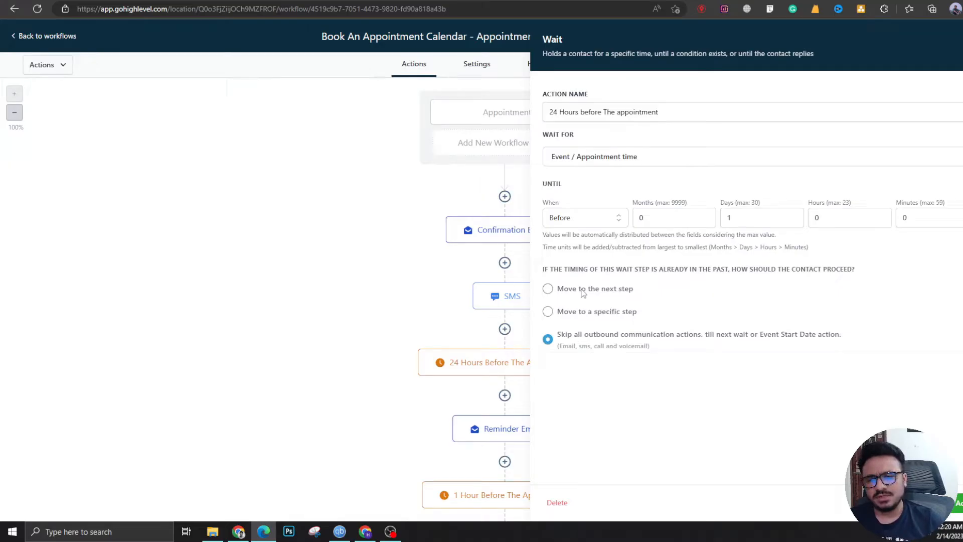
pyautogui.moveTo(937, 49)
pyautogui.write('w')
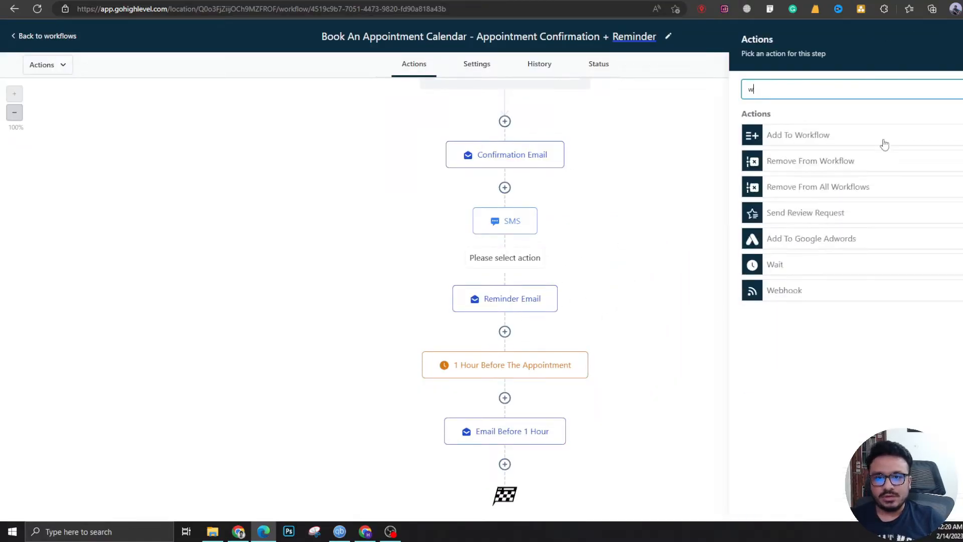
# Add wait step '24 Hours Before Appt.' set to Before appointment time, 0 days and 24 hours
pyautogui.click(775, 264)
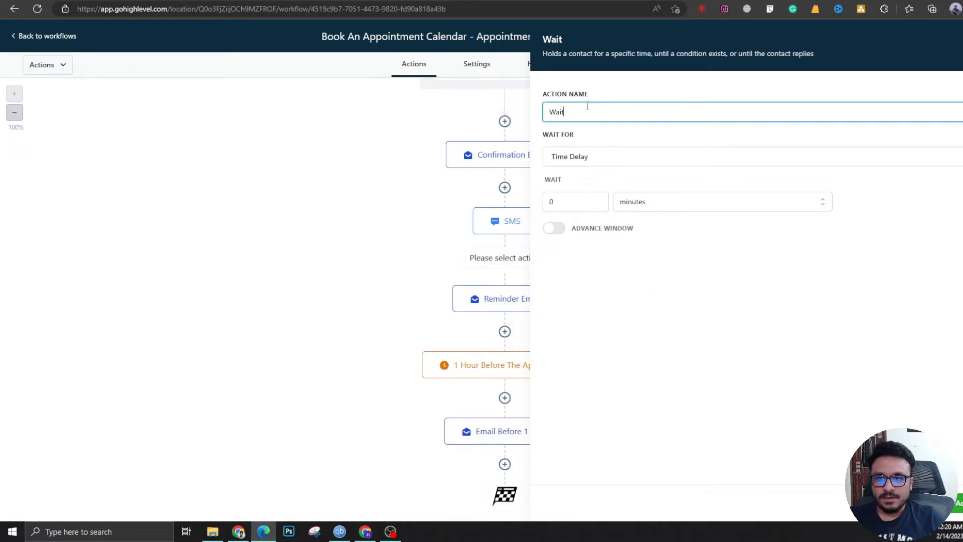
pyautogui.write('24 Hours Before Appt.')
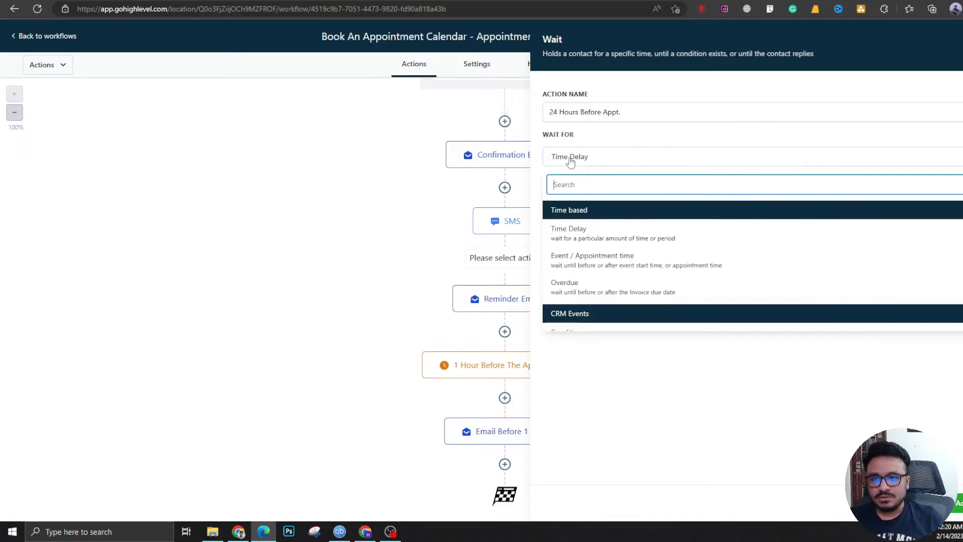
pyautogui.click(592, 260)
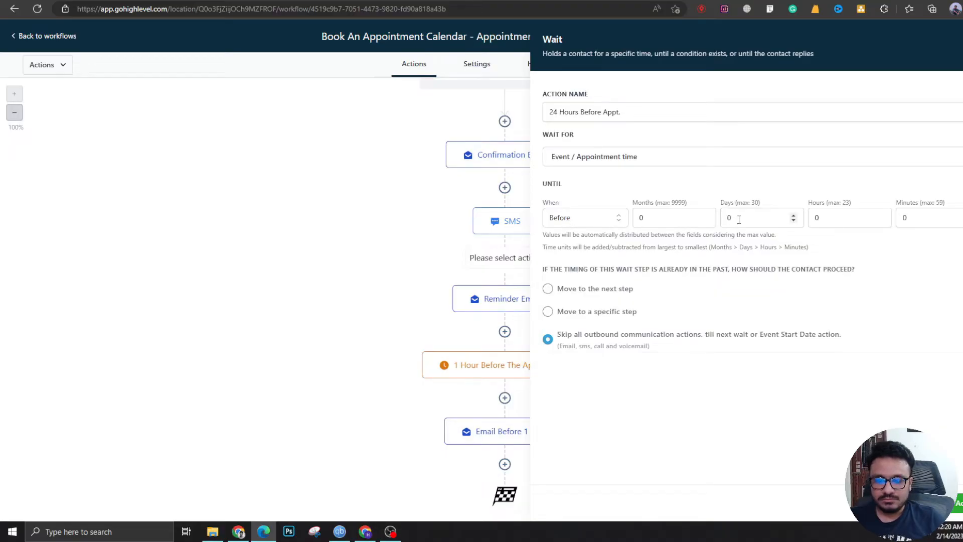
pyautogui.write('24')
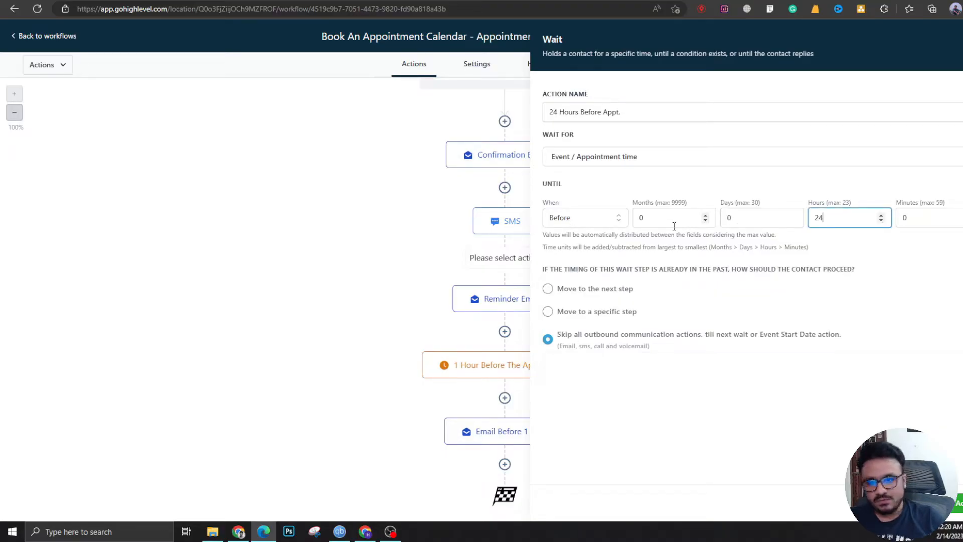
pyautogui.write('0')
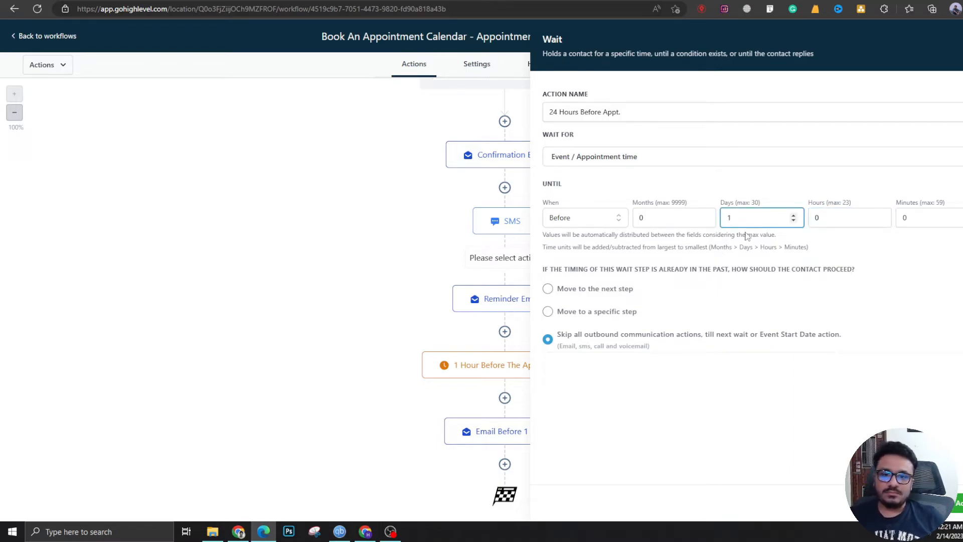
pyautogui.click(793, 214)
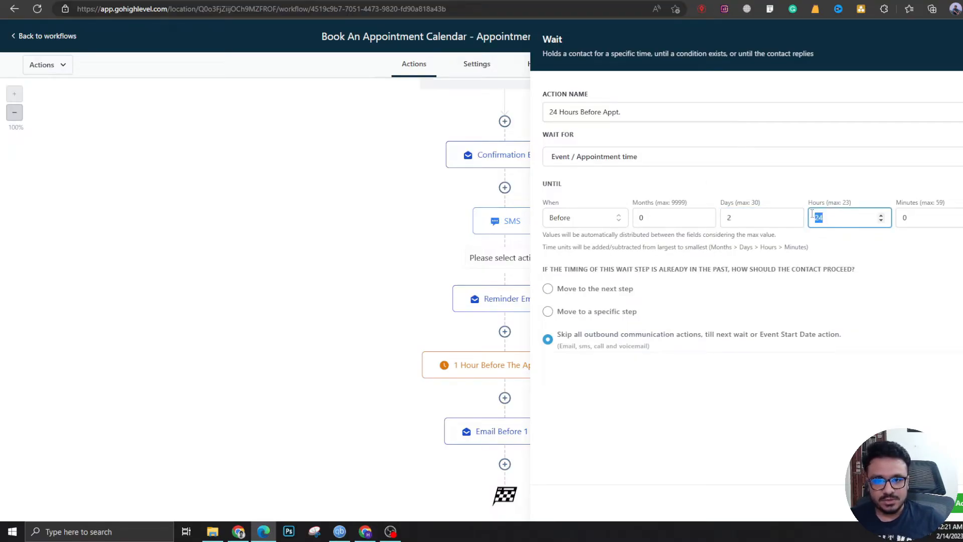
pyautogui.write('0')
pyautogui.click(763, 217)
pyautogui.write('7')
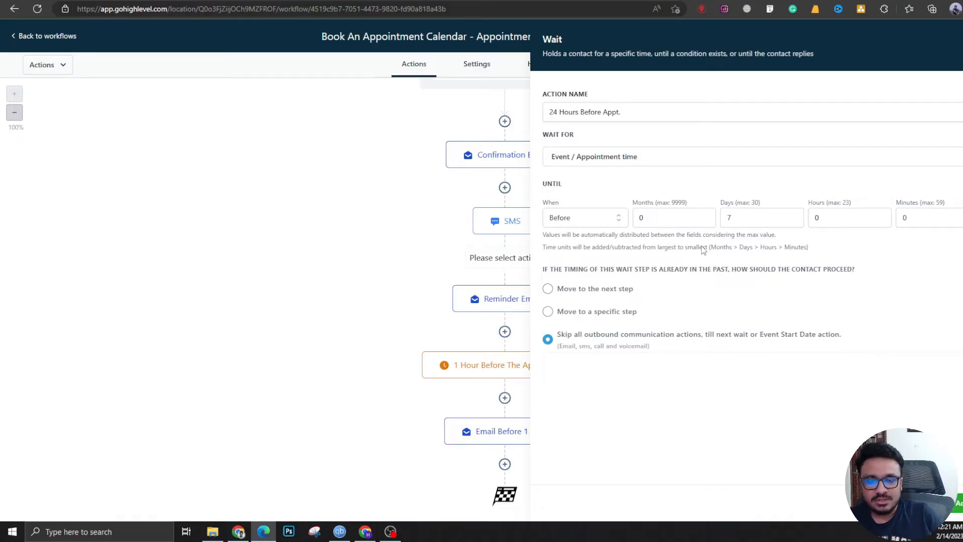
pyautogui.moveTo(549, 188)
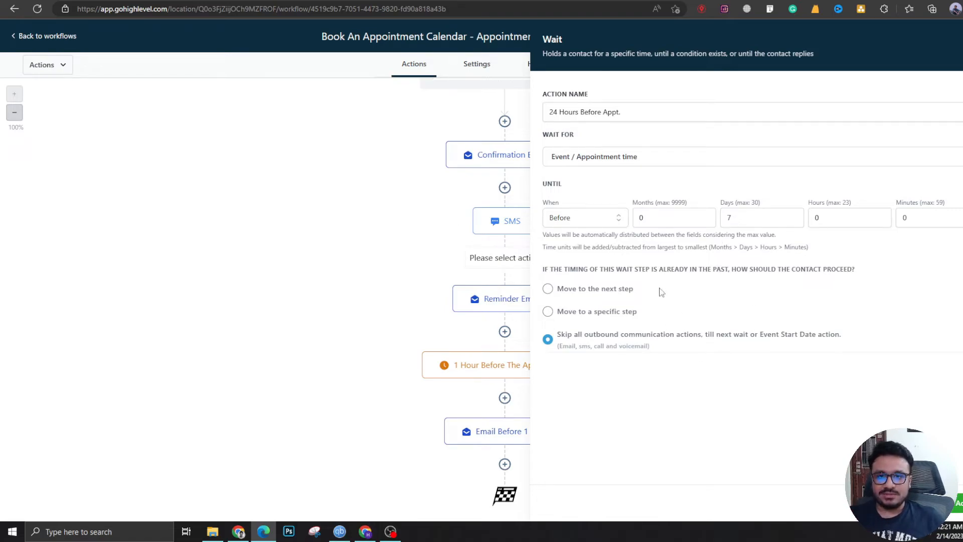
pyautogui.moveTo(661, 239)
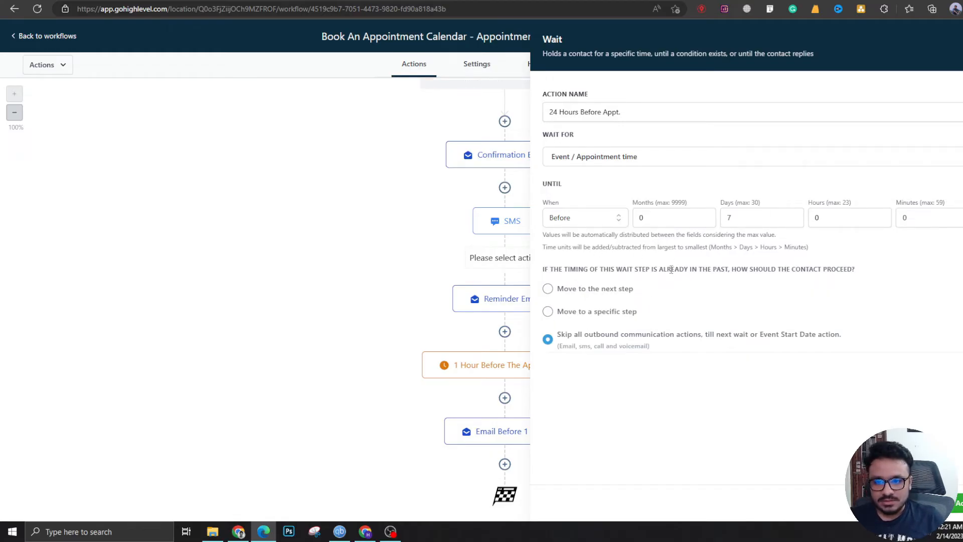
pyautogui.click(762, 217)
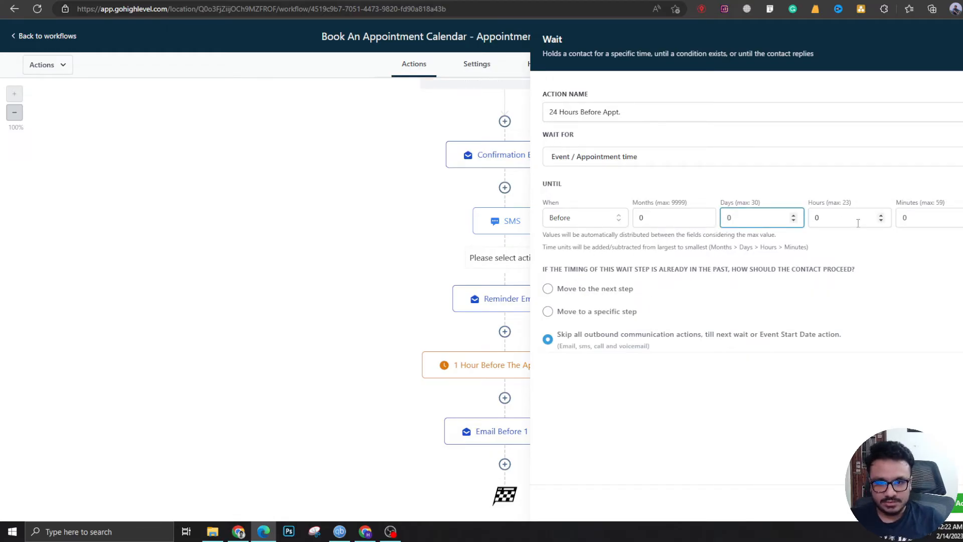
pyautogui.write('24')
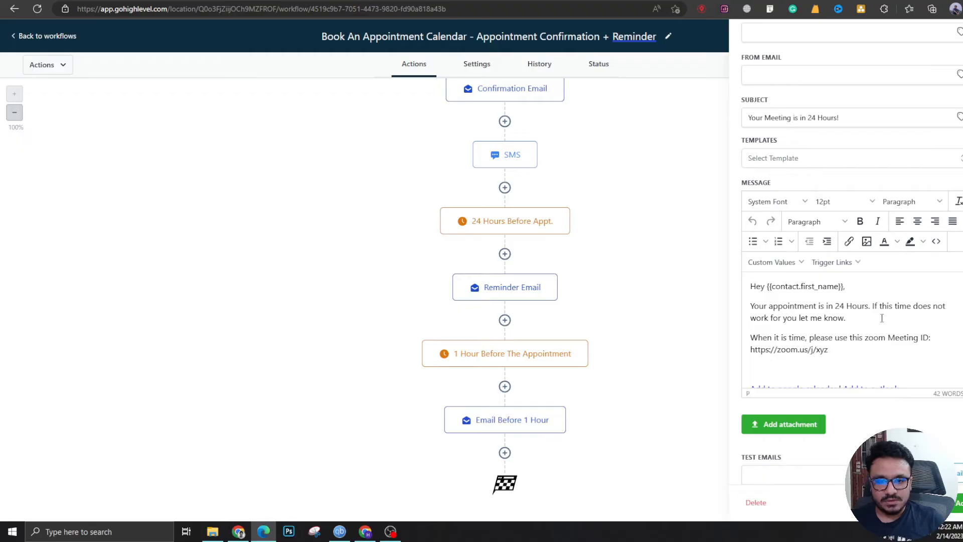
# Select and clear the SMS message text to replace it with the 24-hour reminder message
pyautogui.press('ctrl+a')
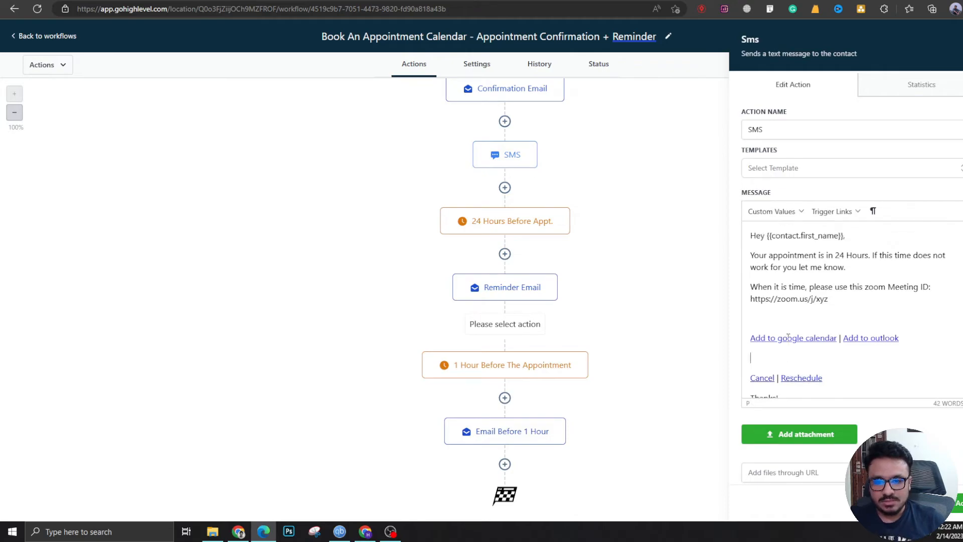
pyautogui.press('Backspace')
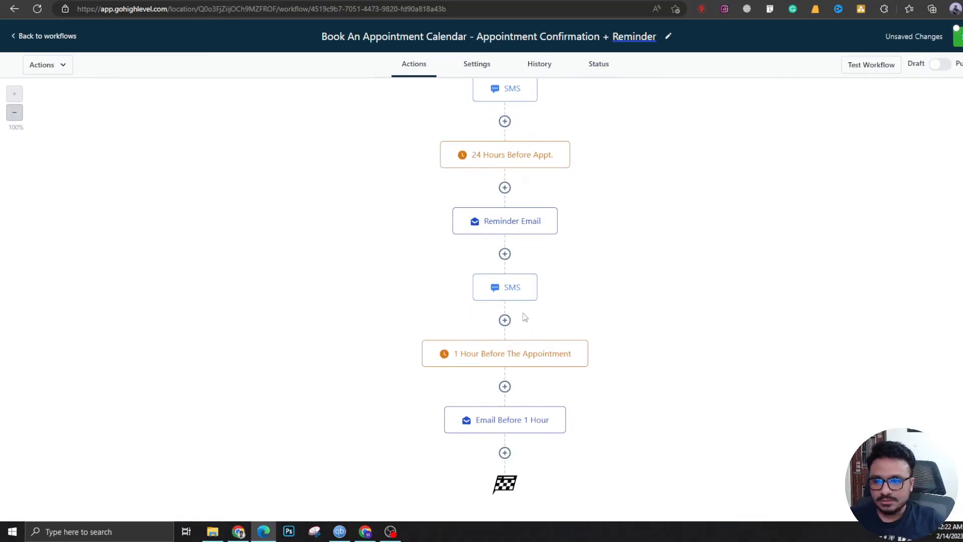
pyautogui.moveTo(573, 196)
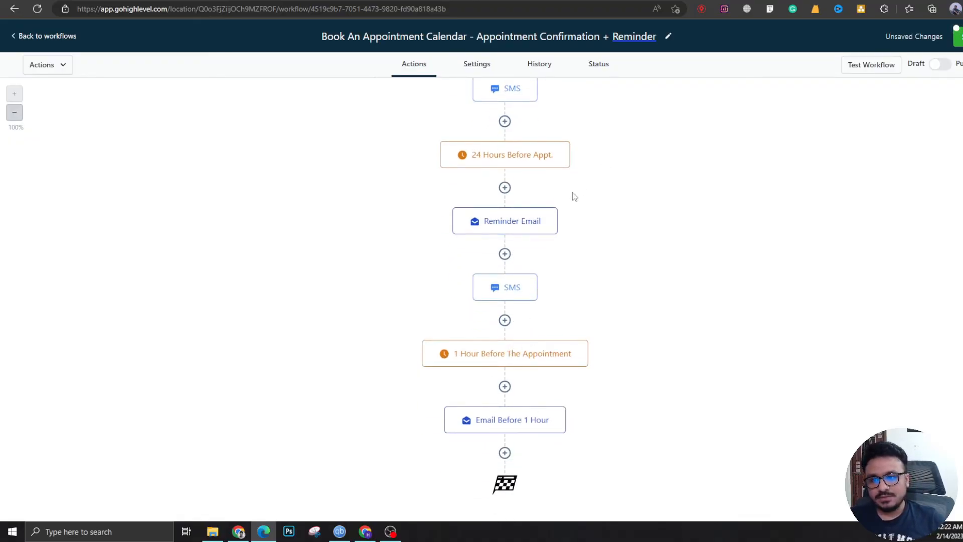
pyautogui.click(505, 353)
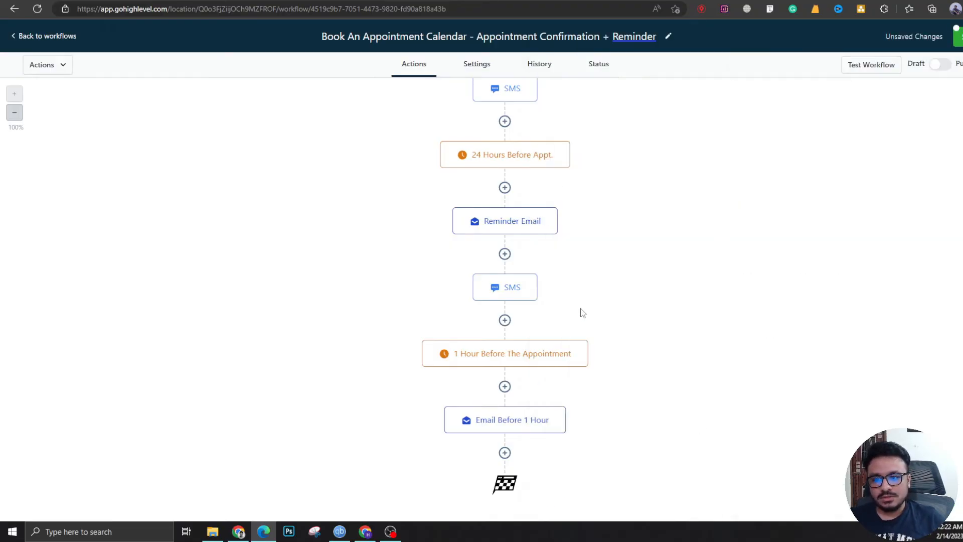
pyautogui.moveTo(524, 400)
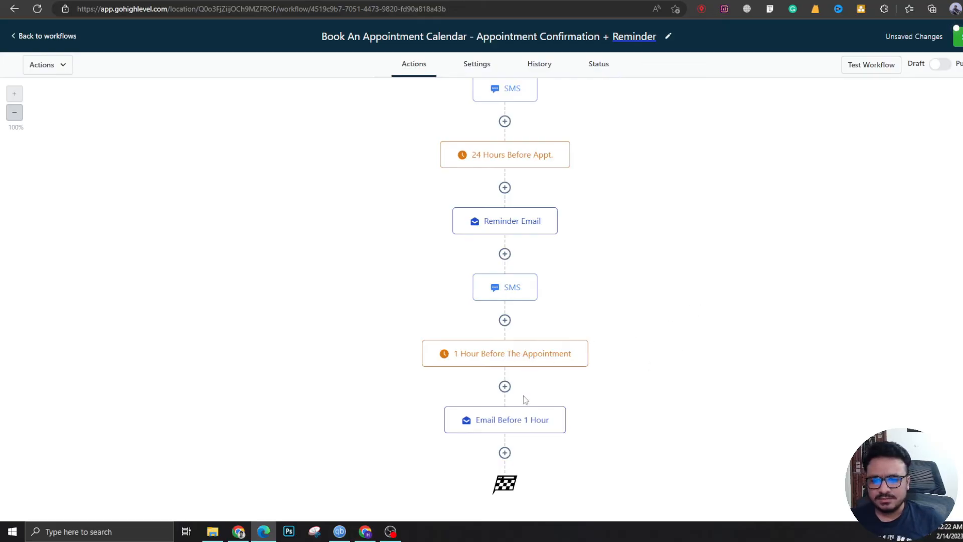
pyautogui.click(505, 420)
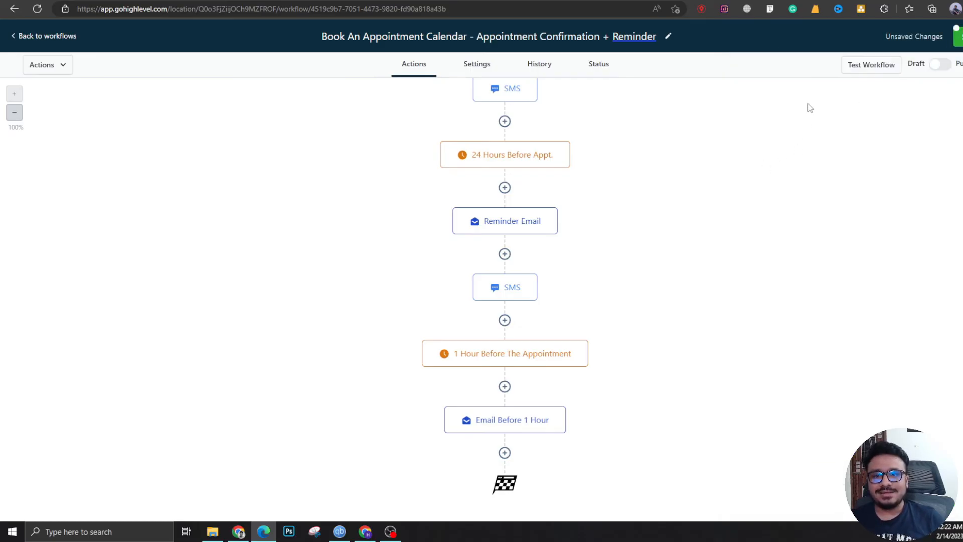
pyautogui.click(939, 64)
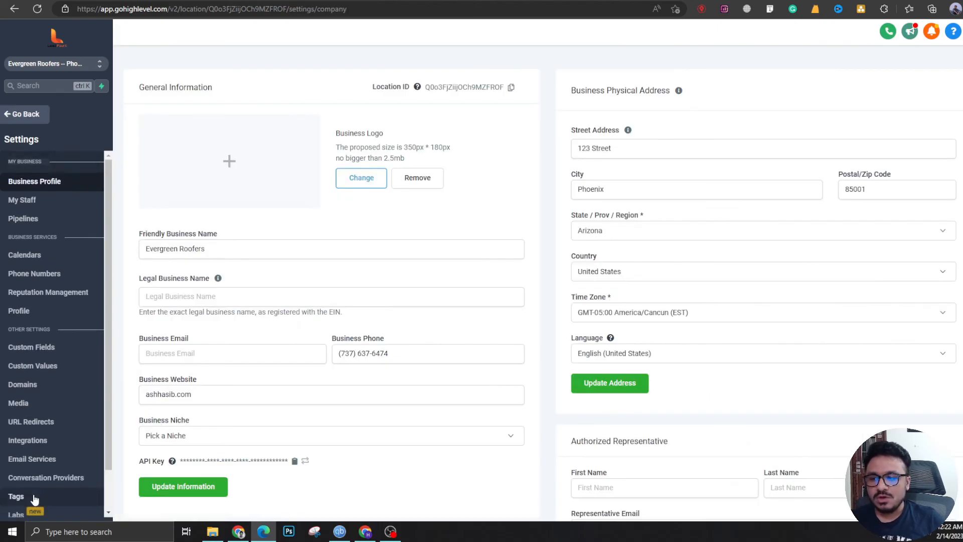
# Go to Calendars in the account settings sidebar
pyautogui.click(24, 254)
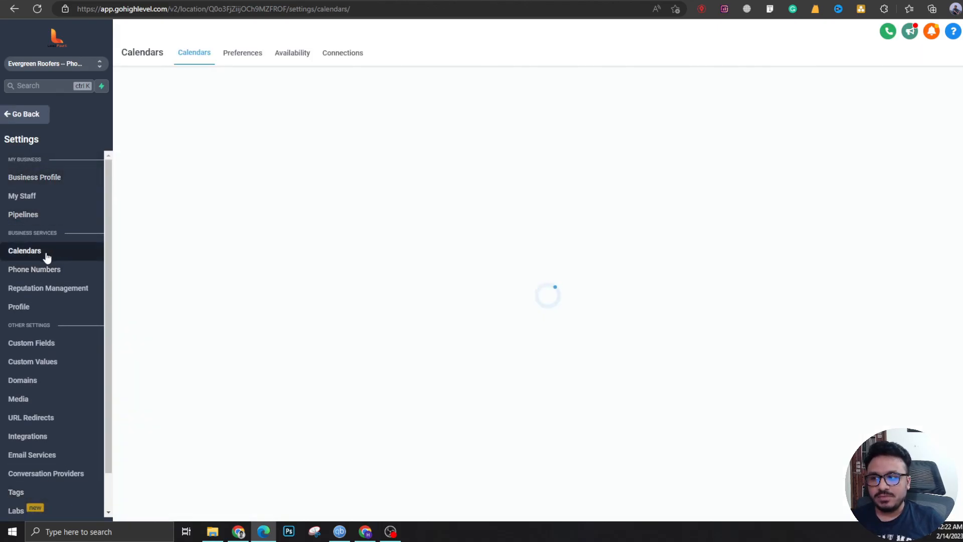